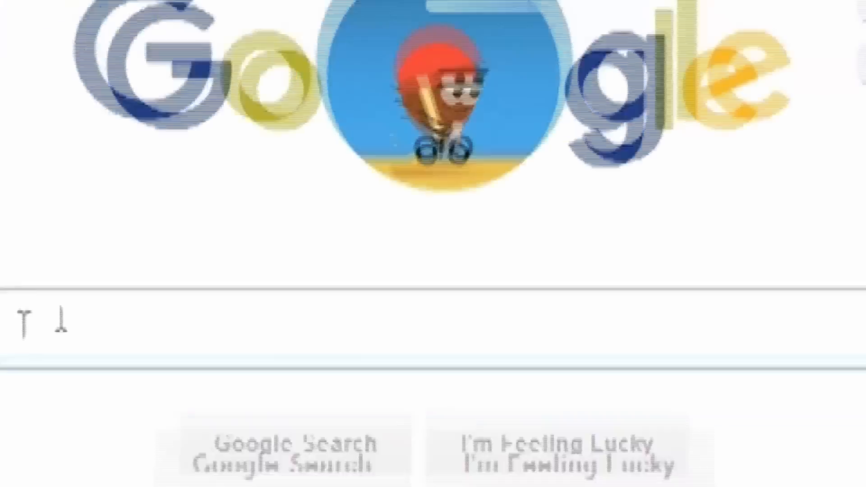
Search Google for 'how to think like sherlock holmes'.
type("how to think like sherlock")
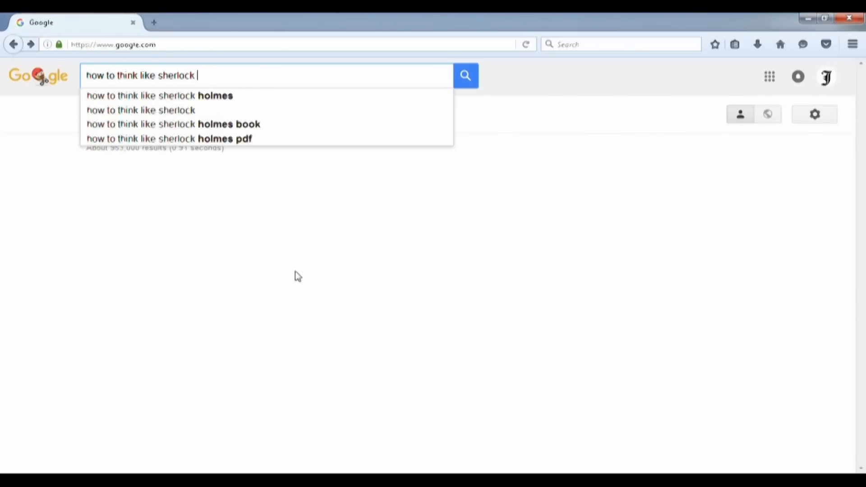
type("holmes")
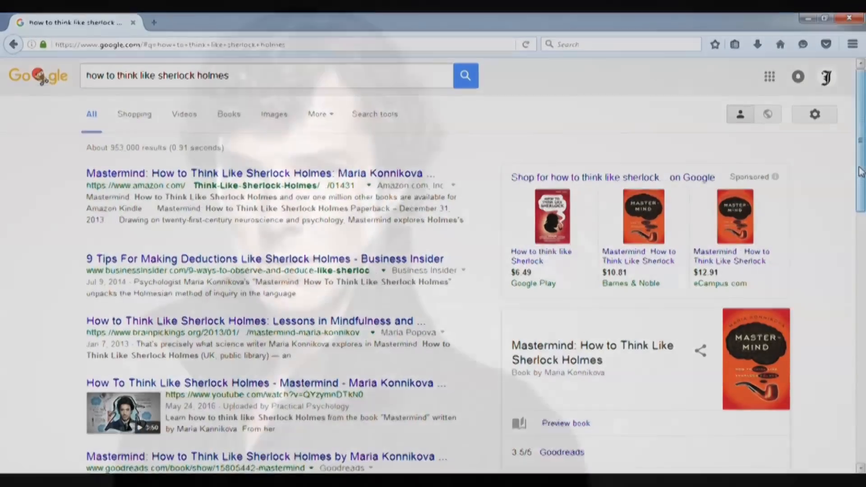
Scroll down the Google results toward the Lifehacker Sherlock Holmes observation article.
scroll("down", 3)
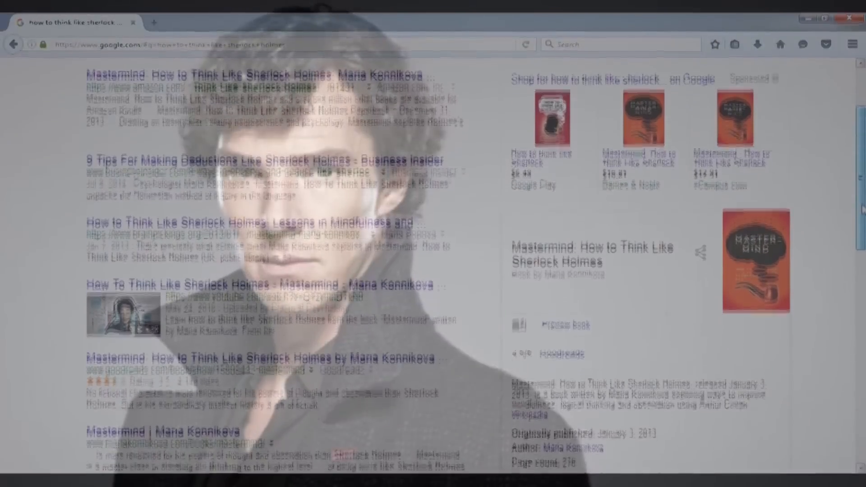
scroll("down", 3)
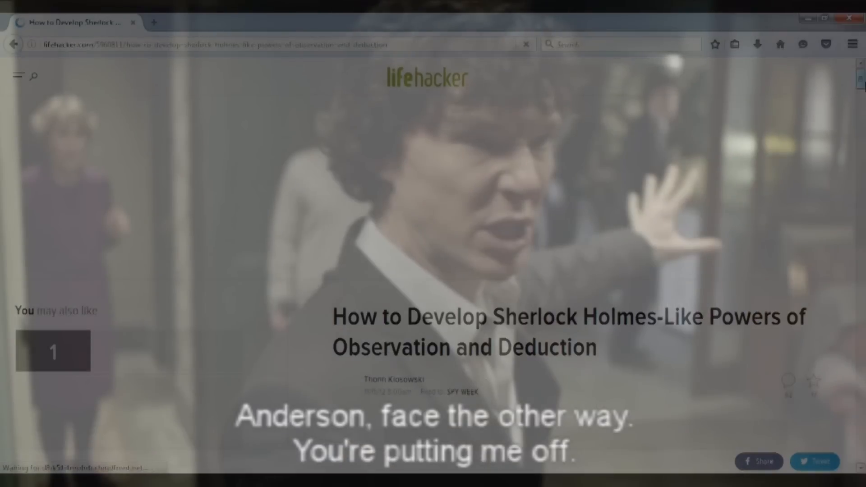
scroll("down", 3)
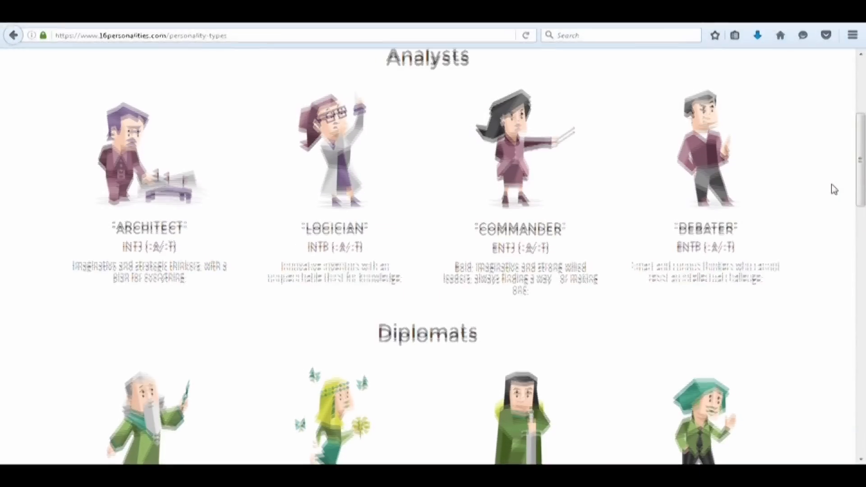
Scroll through the Diplomats, Sentinels and Explorers groups, then return to Analysts.
scroll("down", 3)
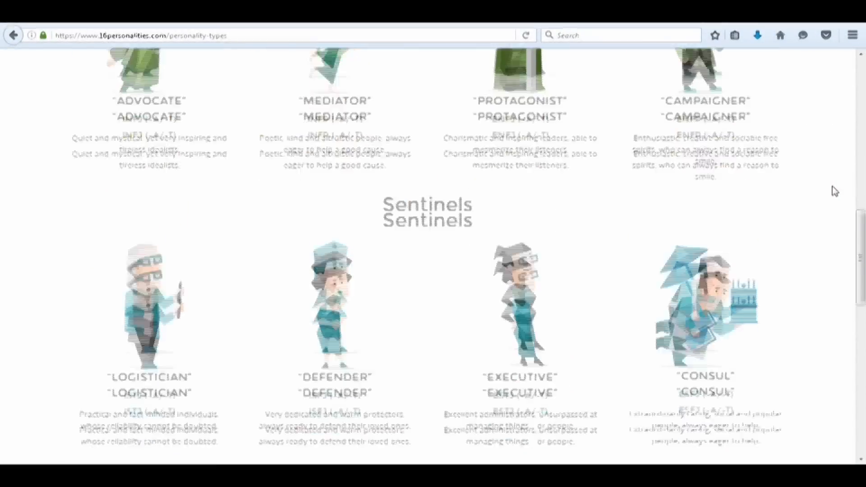
scroll("down", 3)
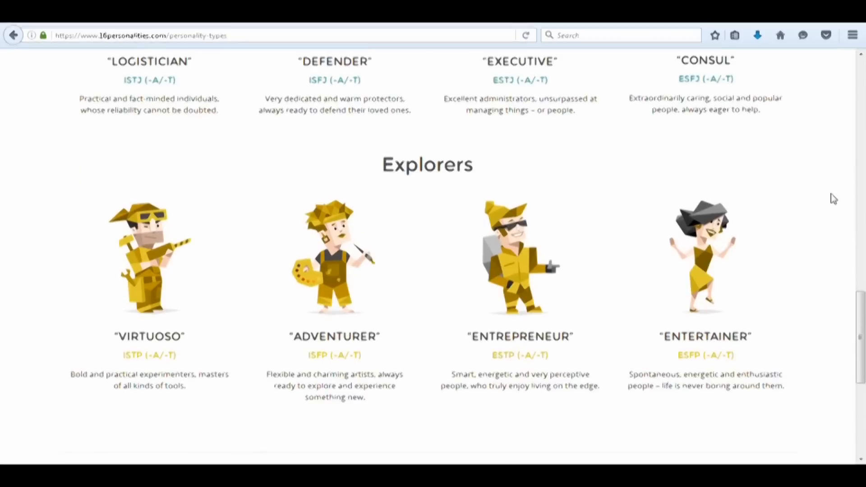
scroll("up", 3)
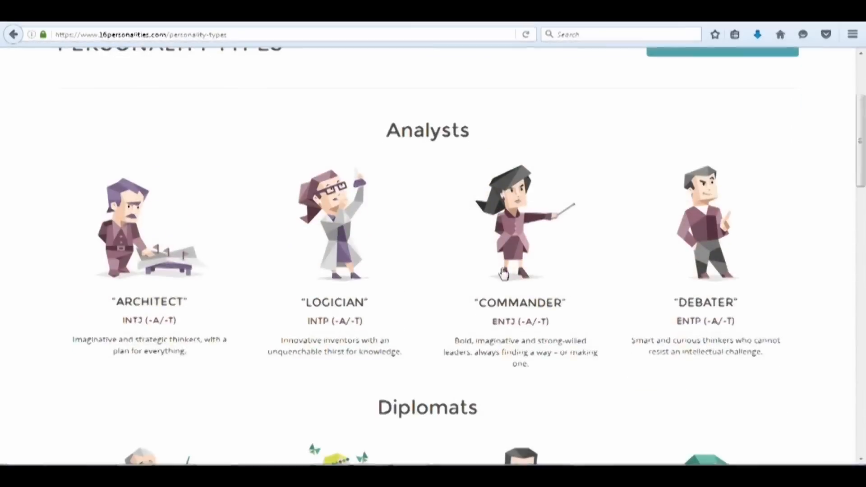
Open the INTP Logician profile from the Analysts group and read down its page.
left_click(332, 228)
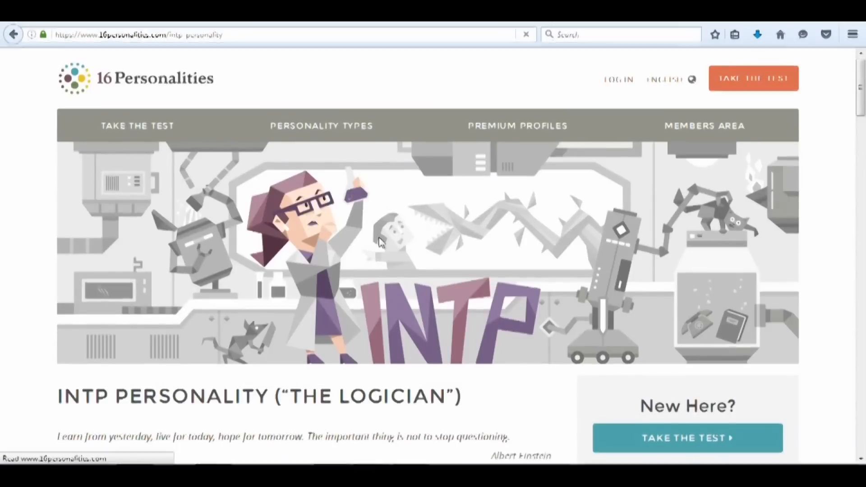
scroll("down", 3)
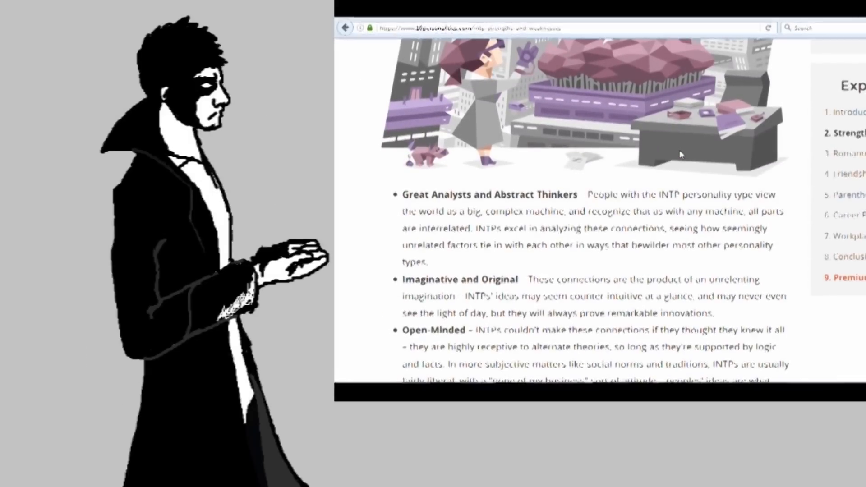
scroll("down", 3)
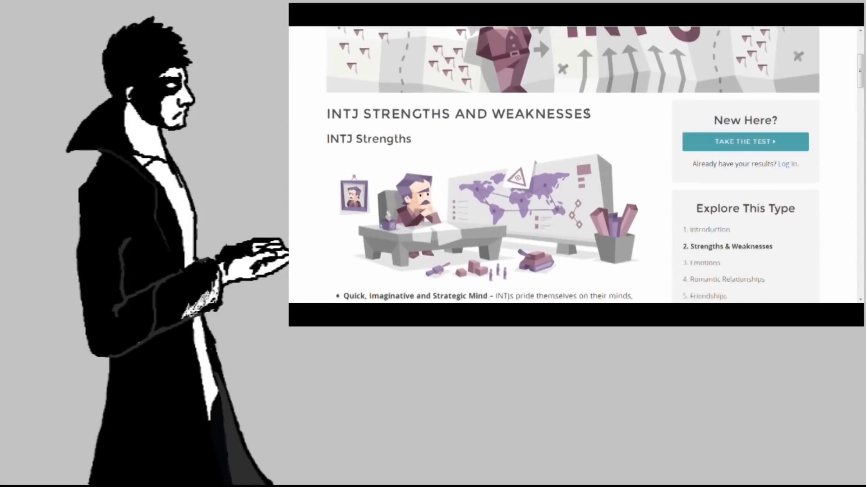
Scroll the INTJ strengths list down to 'Hard-working and determined'.
scroll("down", 3)
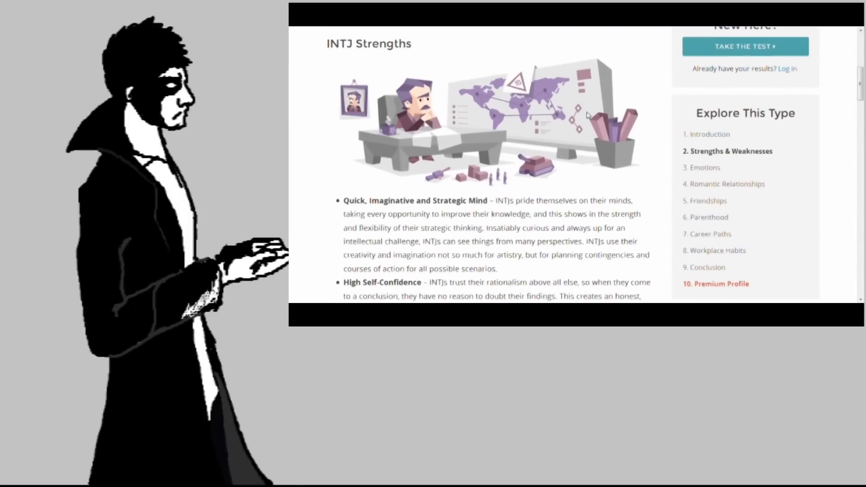
scroll("down", 3)
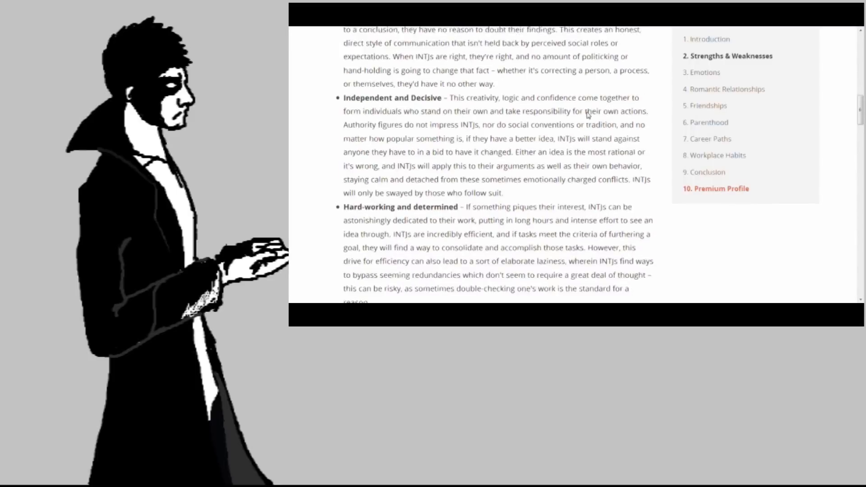
scroll("down", 3)
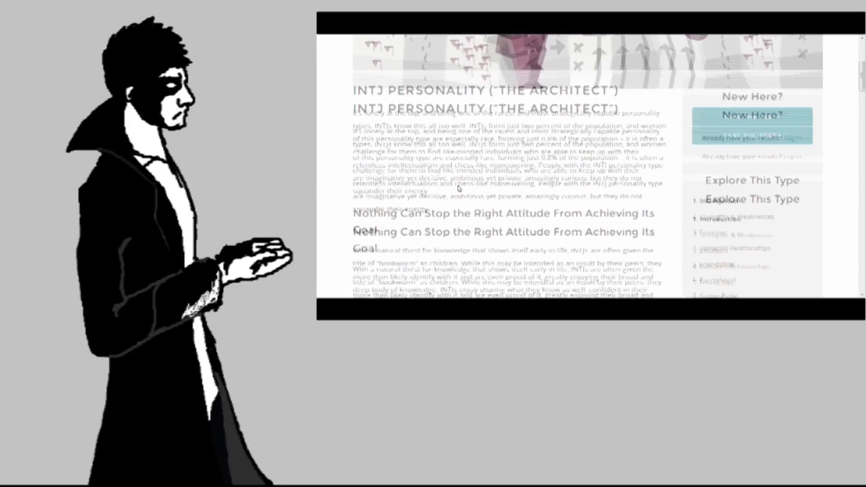
Scroll the INTJ page before returning to the personality types overview.
scroll("down", 3)
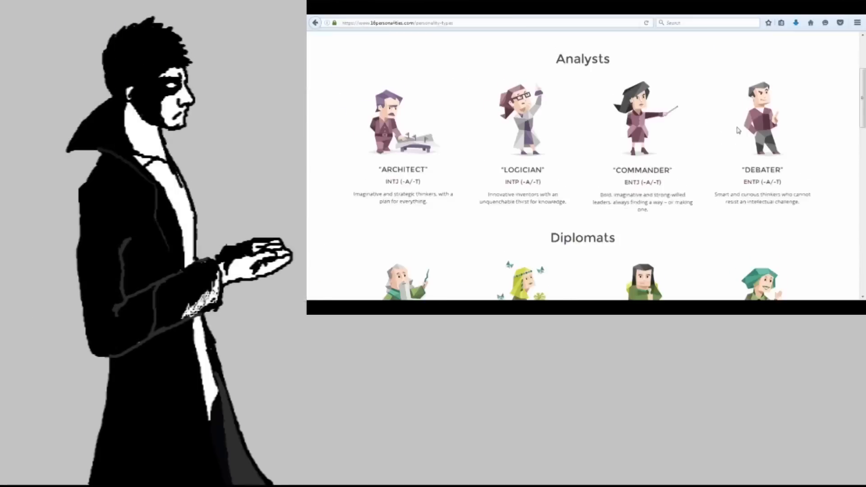
Open the ENFP Campaigner profile and read down its introduction.
scroll("down", 3)
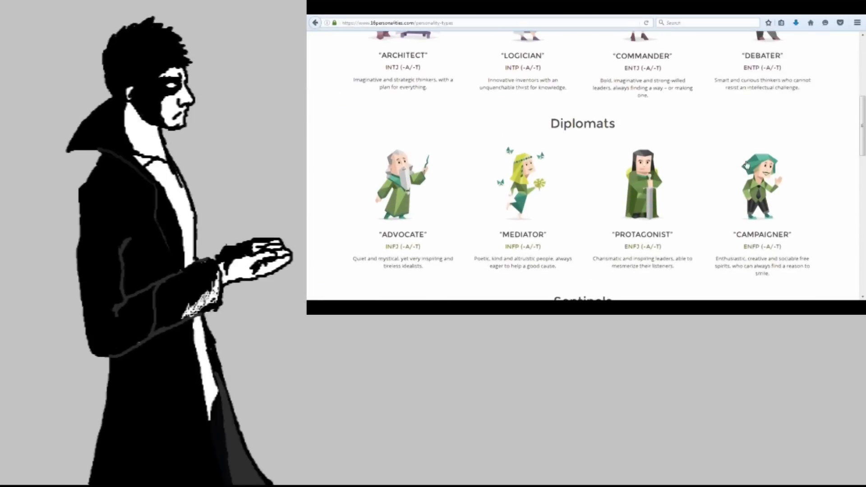
left_click(761, 187)
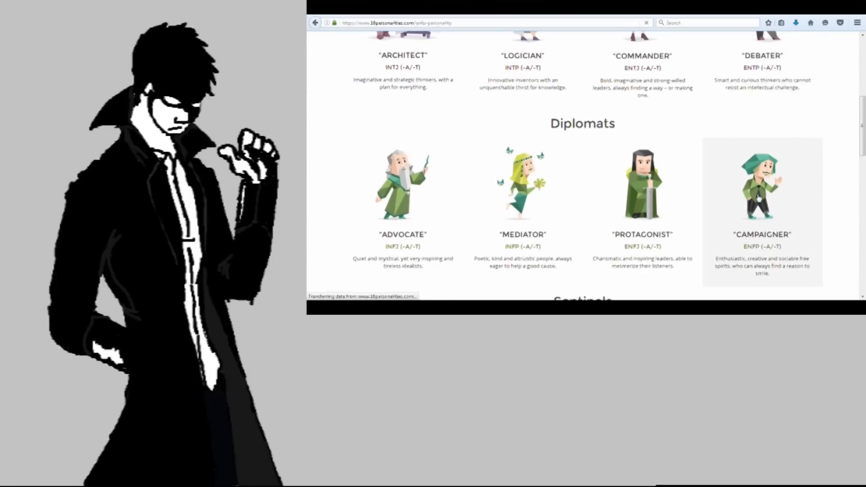
left_click(762, 197)
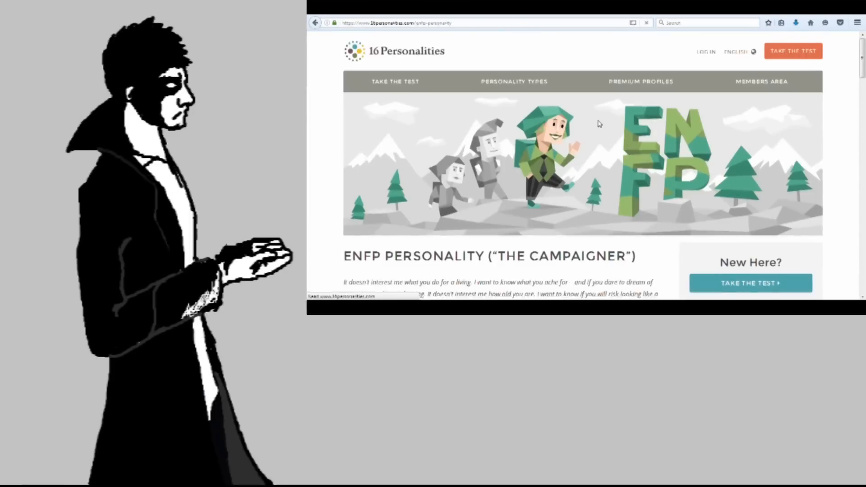
scroll("down", 3)
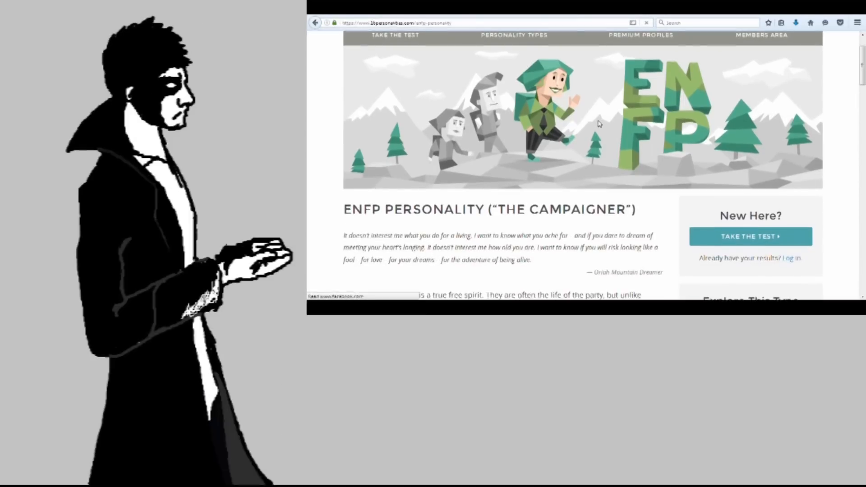
scroll("down", 3)
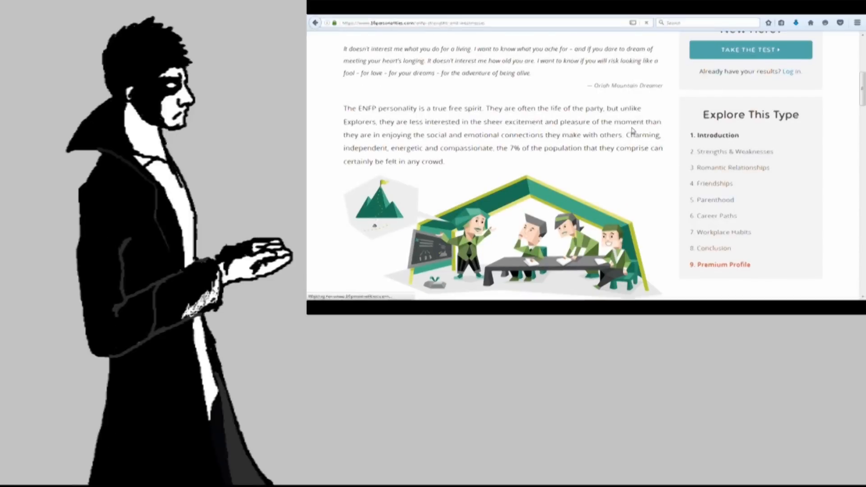
Open the ENFP Strengths & Weaknesses section and read through the strengths list.
left_click(736, 152)
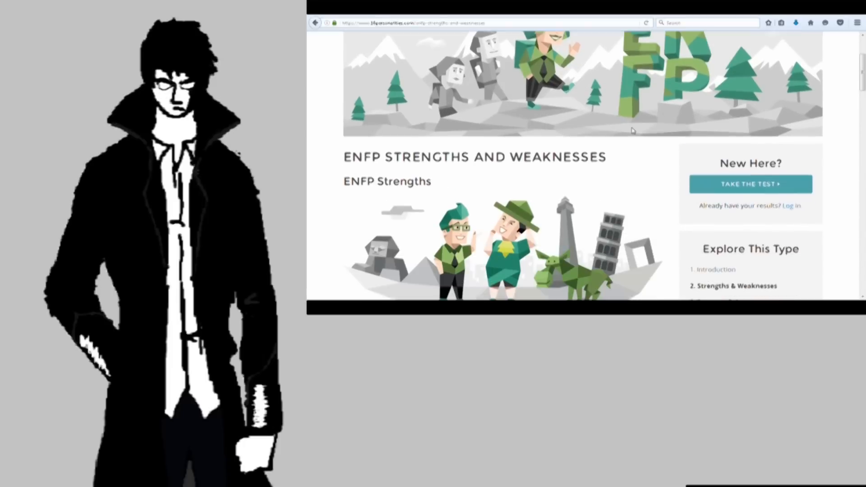
scroll("down", 3)
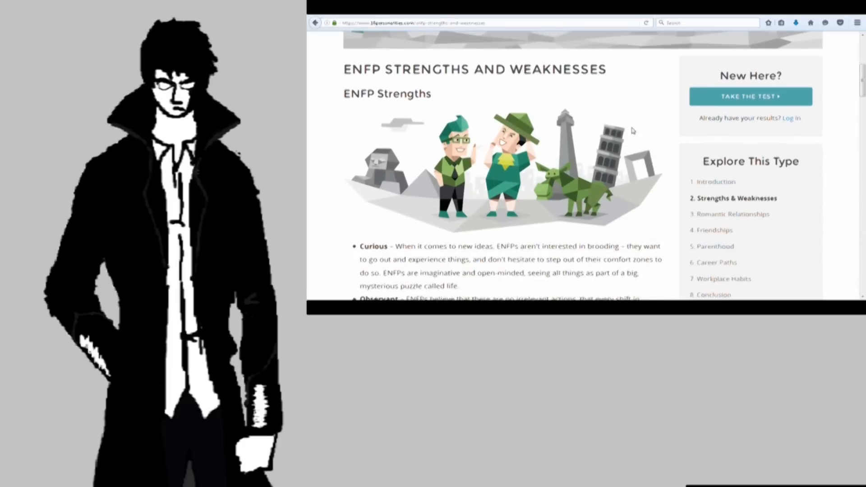
scroll("down", 3)
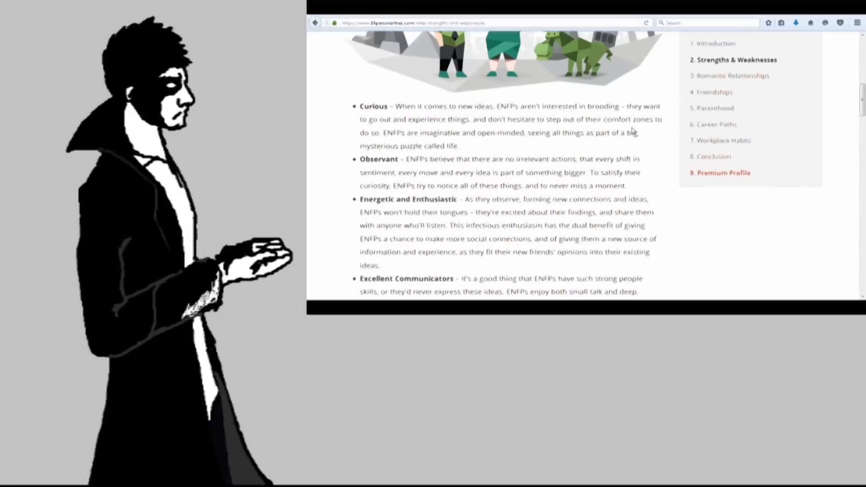
scroll("down", 3)
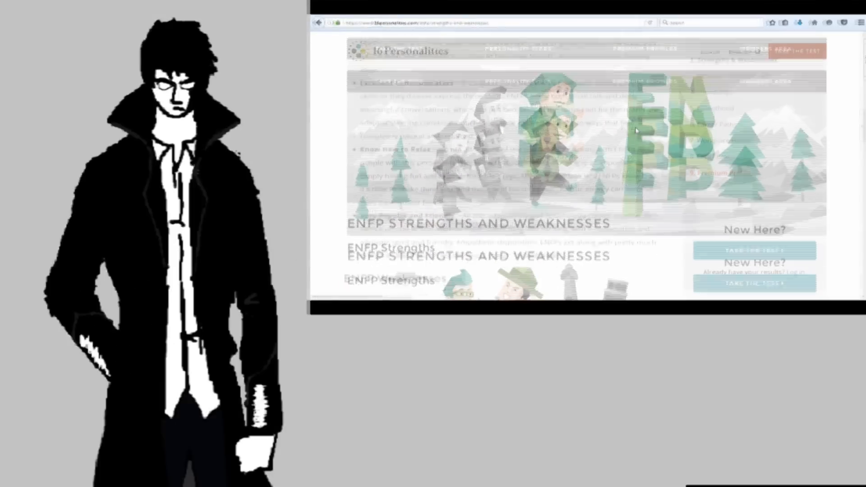
scroll("down", 3)
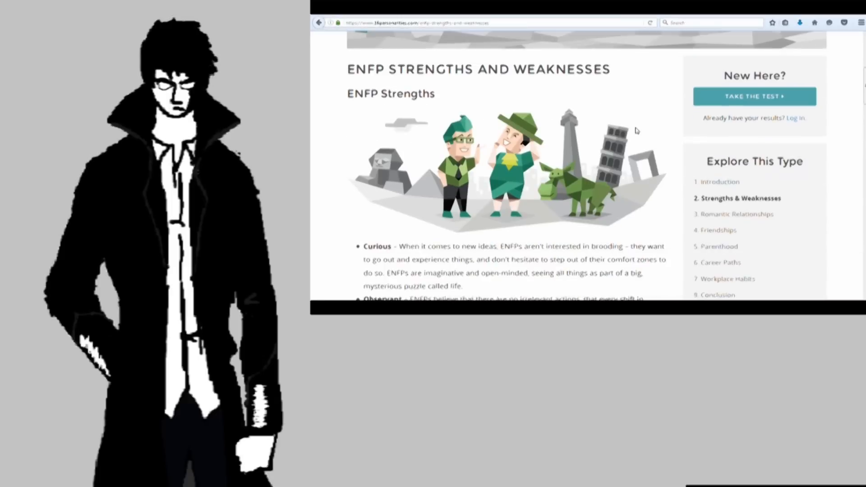
scroll("down", 3)
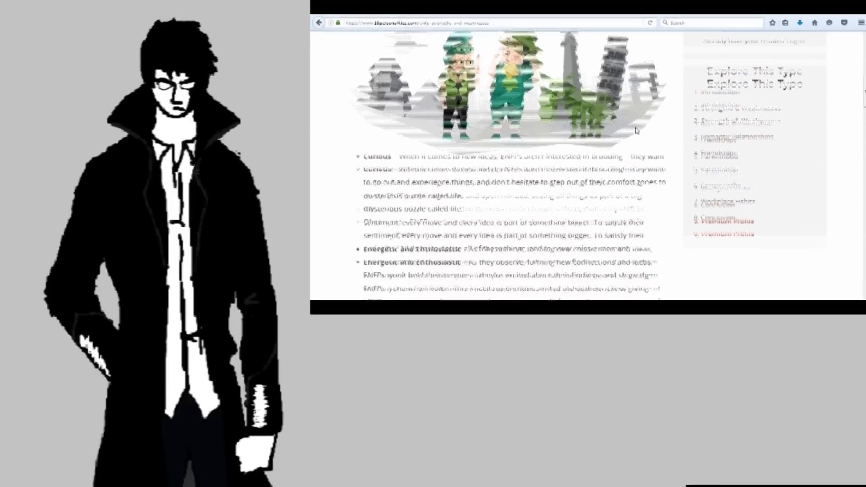
scroll("down", 3)
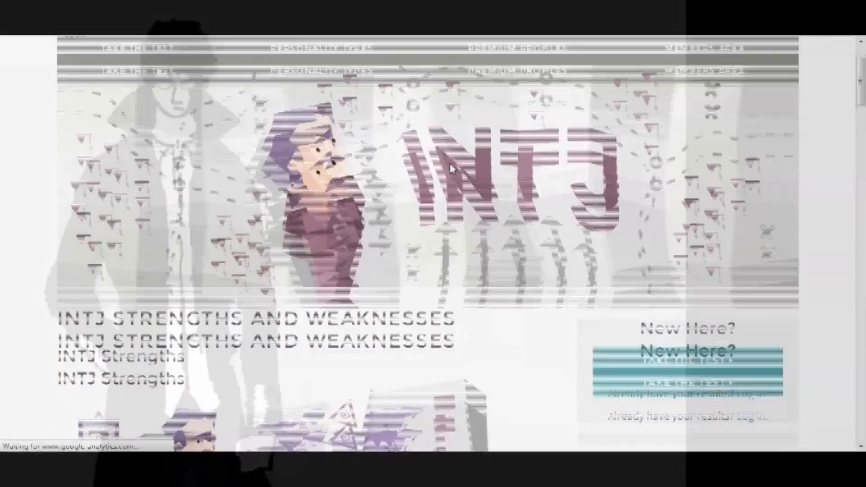
scroll("down", 3)
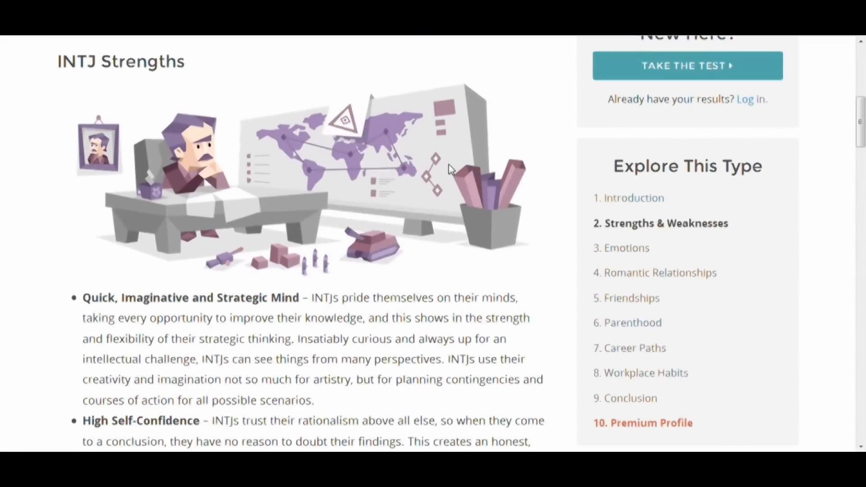
scroll("down", 3)
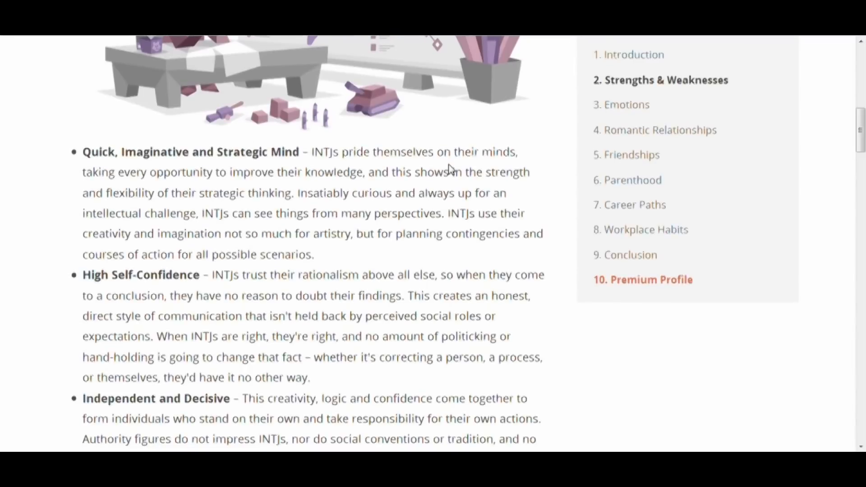
scroll("down", 3)
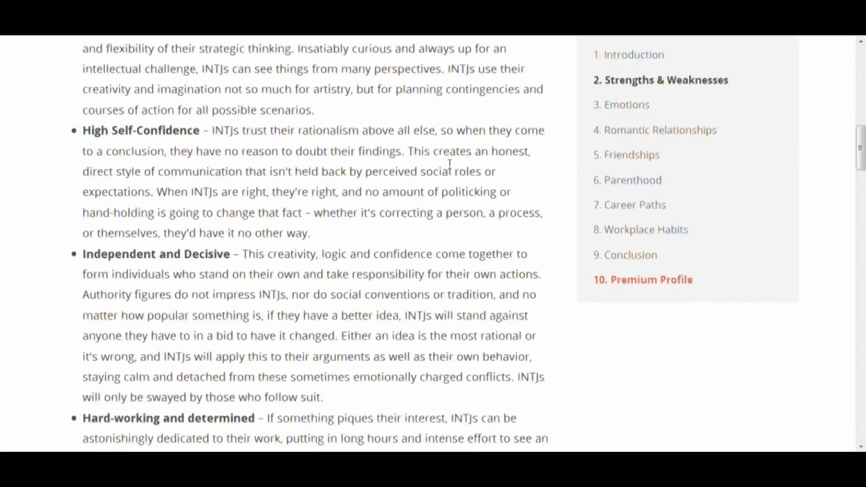
scroll("down", 3)
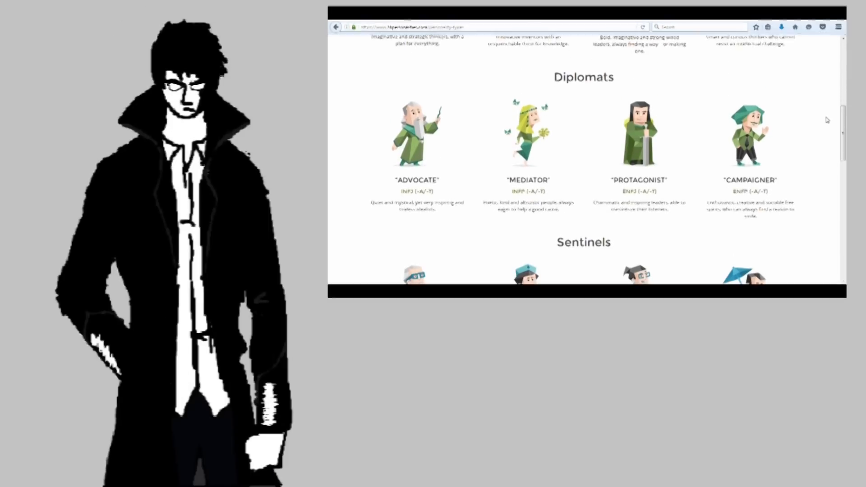
scroll("down", 3)
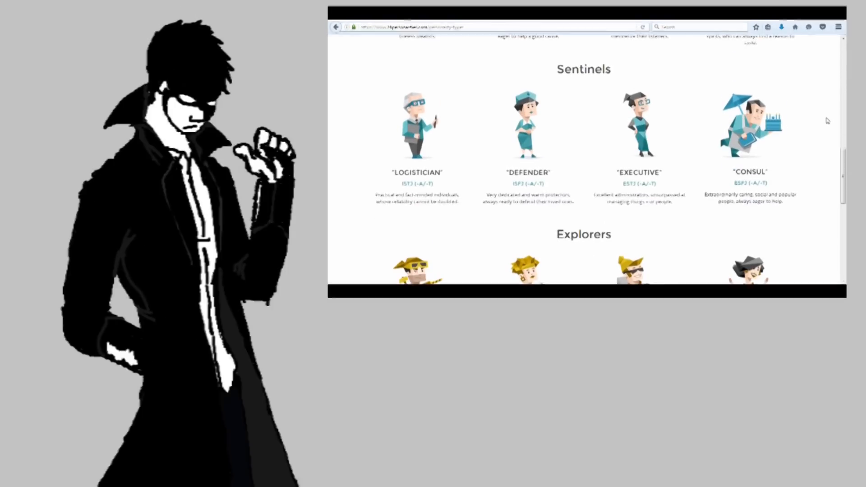
scroll("down", 3)
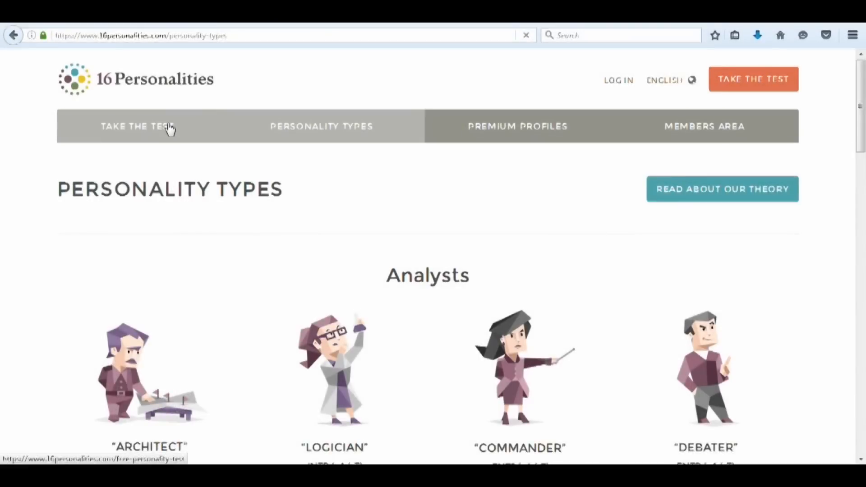
Start the free personality test via TAKE THE TEST and scroll to its first question.
left_click(135, 126)
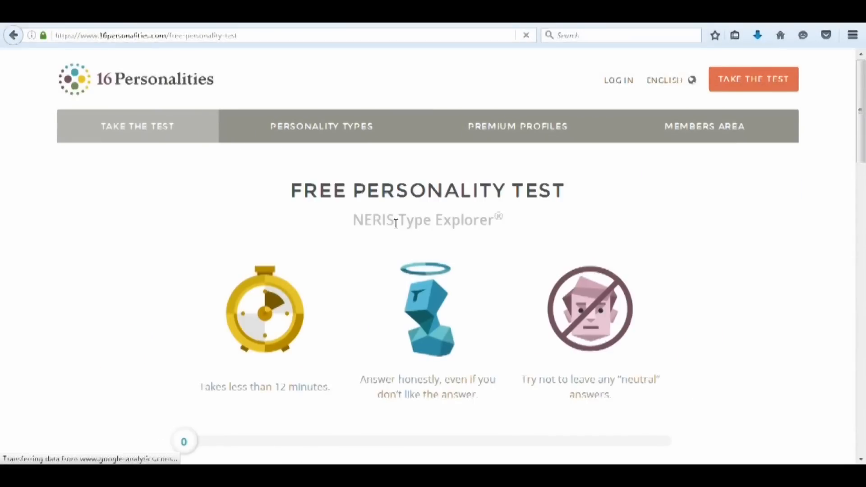
scroll("down", 3)
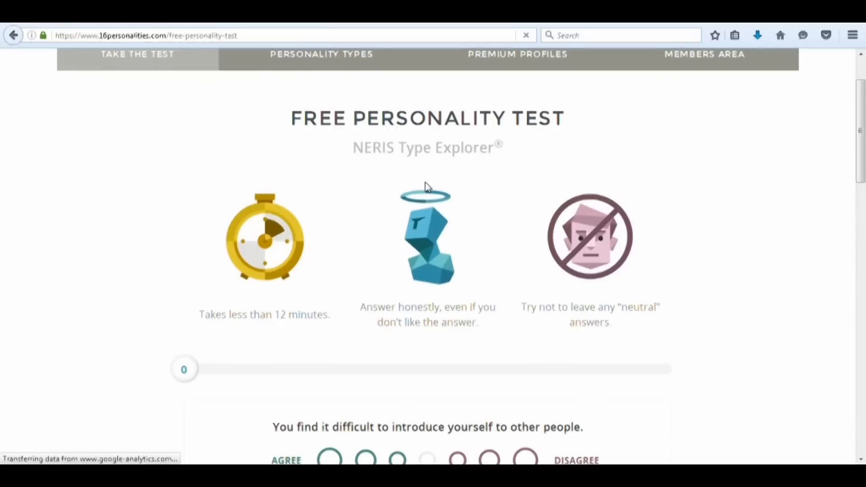
scroll("down", 3)
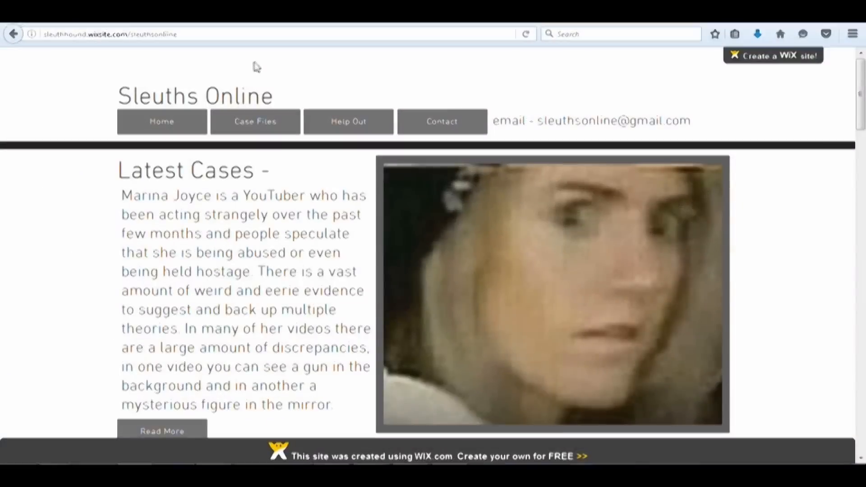
mouse_move(254, 124)
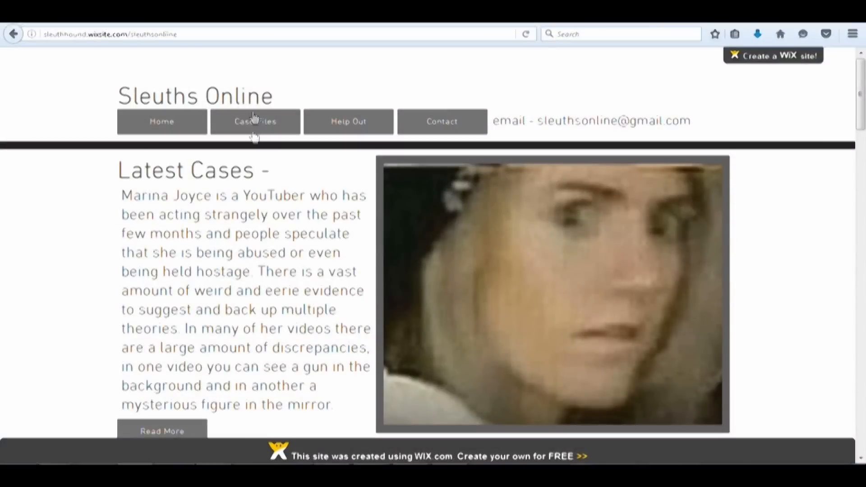
scroll("down", 3)
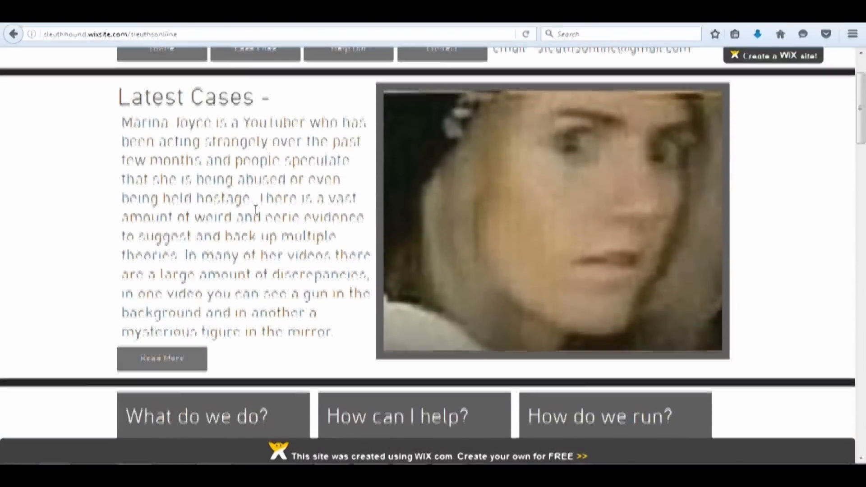
scroll("down", 3)
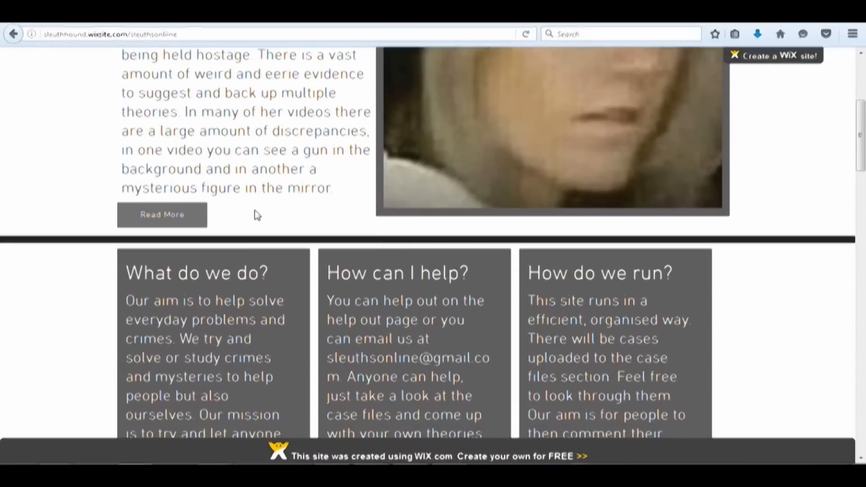
scroll("down", 3)
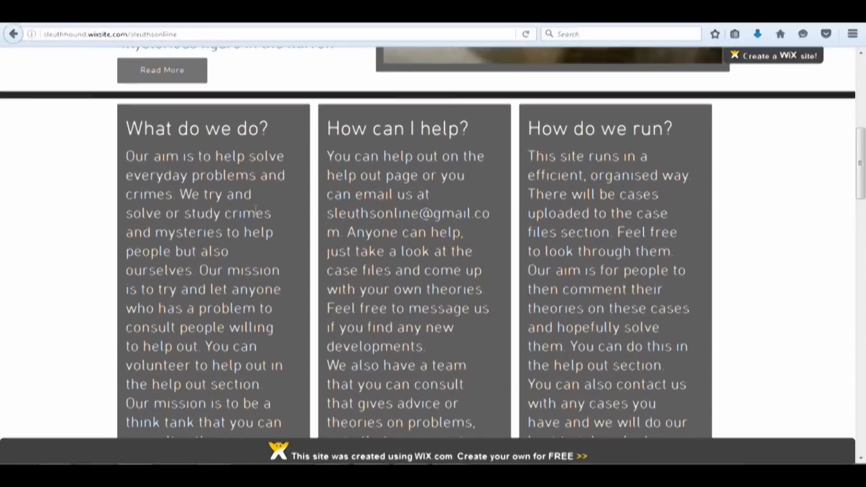
scroll("down", 3)
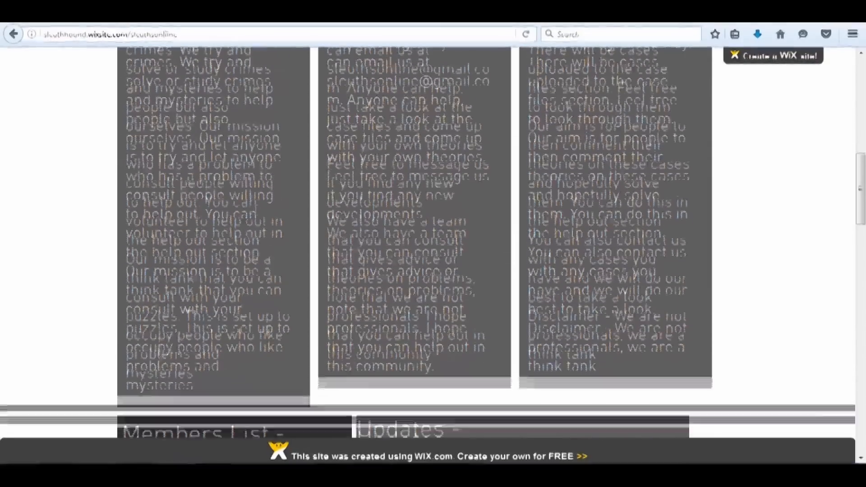
scroll("down", 3)
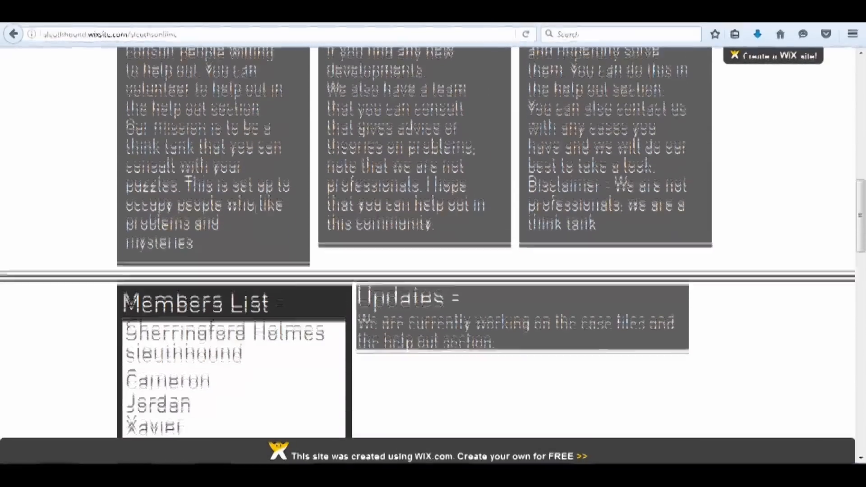
scroll("down", 3)
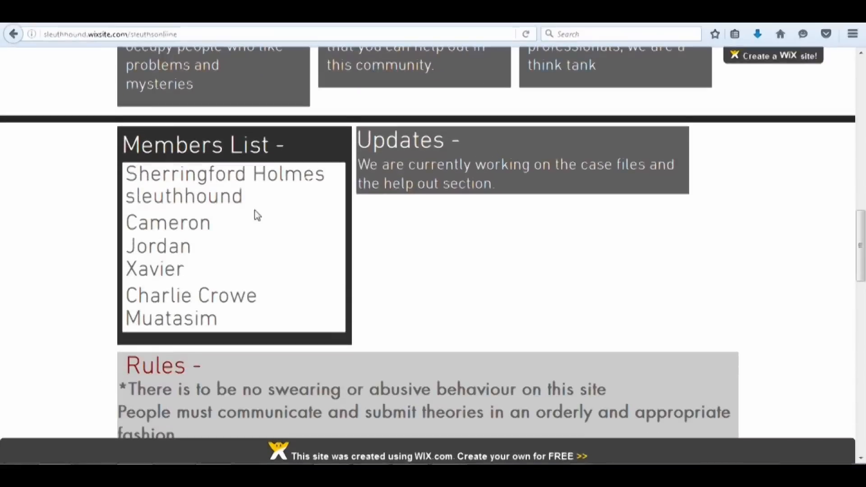
scroll("down", 3)
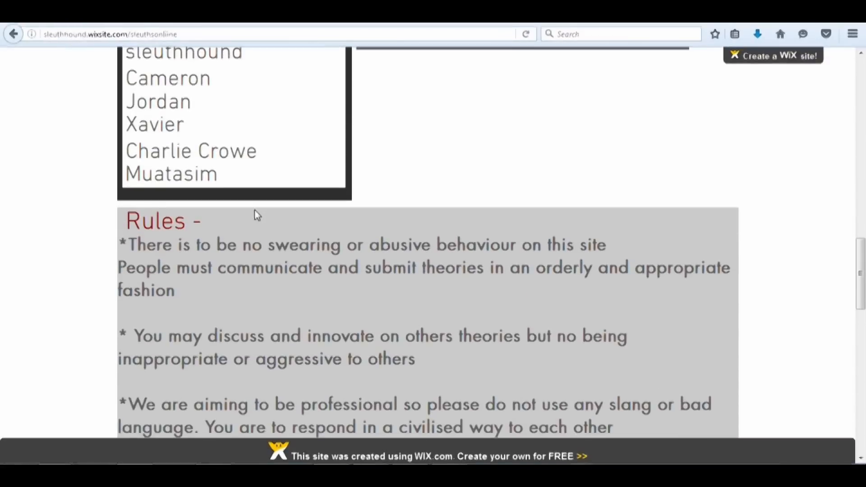
scroll("down", 3)
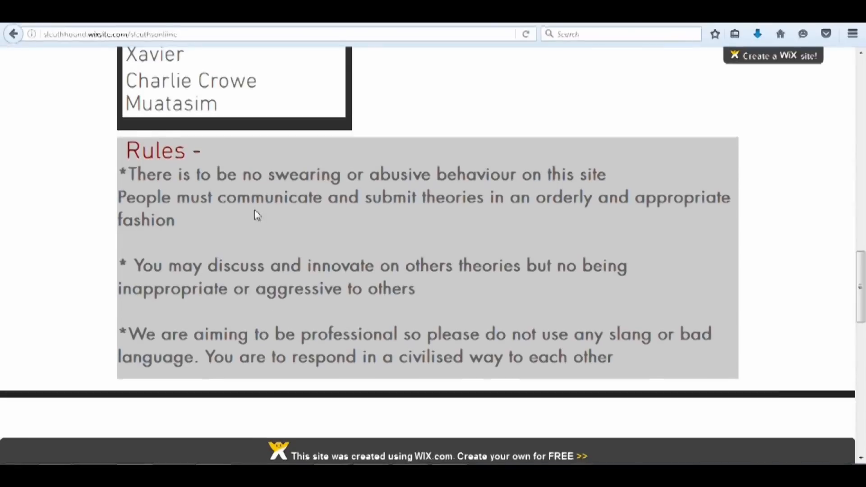
scroll("up", 3)
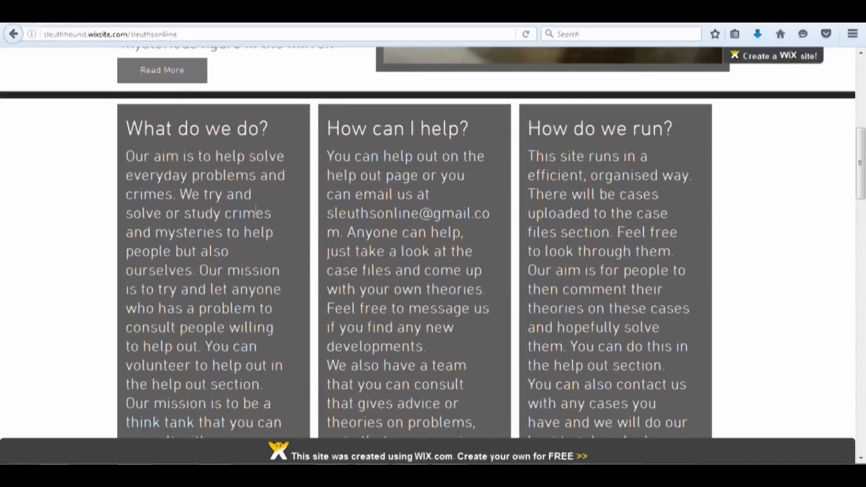
scroll("up", 3)
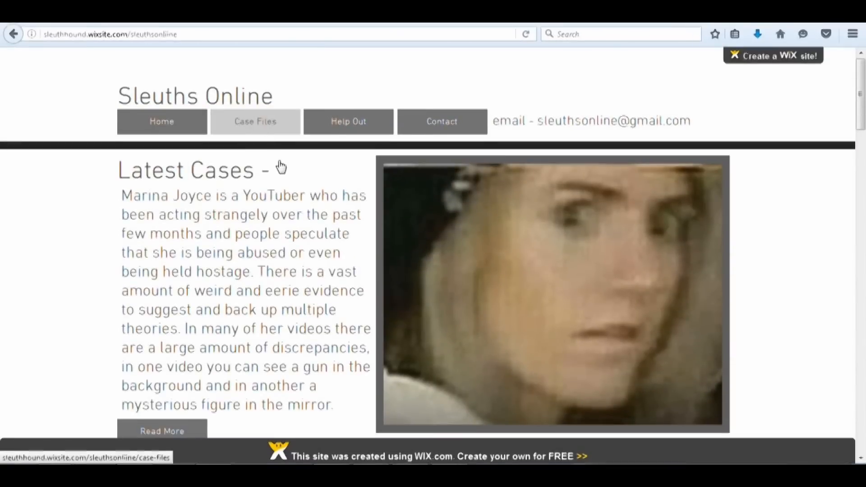
Open the Sleuths Online Case Files page and look it over.
left_click(256, 121)
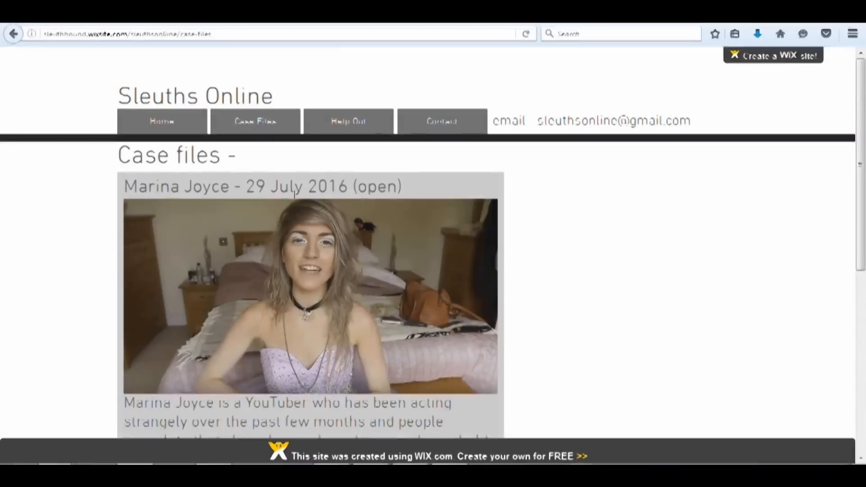
scroll("down", 3)
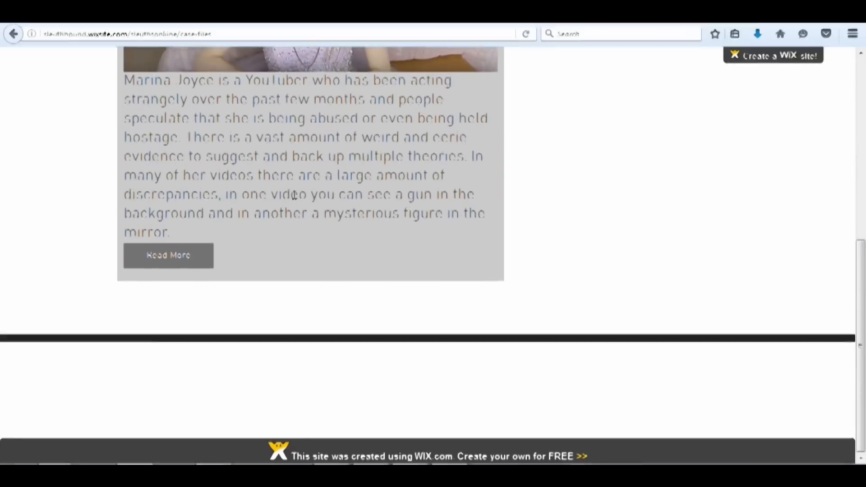
scroll("up", 3)
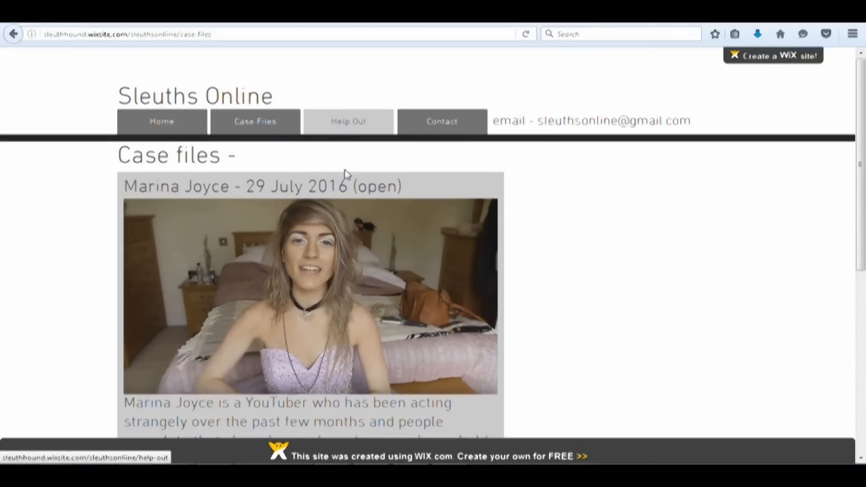
Visit the Help Out page with How To Help, then the Contact page.
left_click(348, 121)
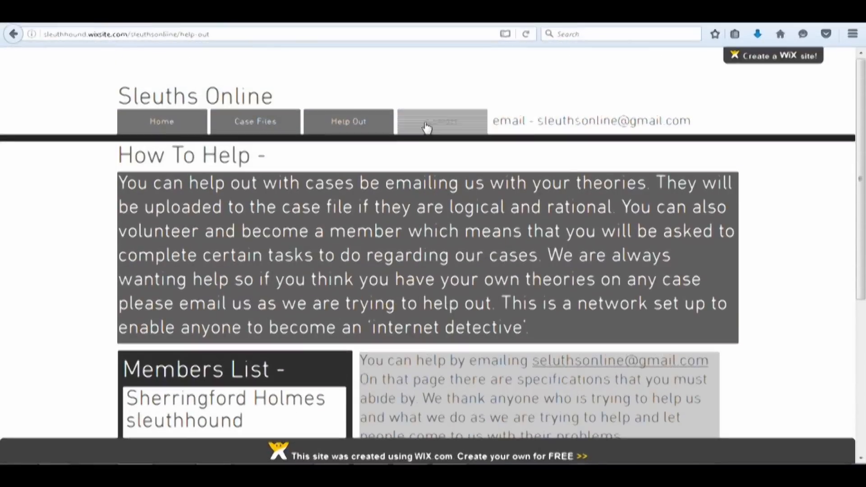
left_click(441, 121)
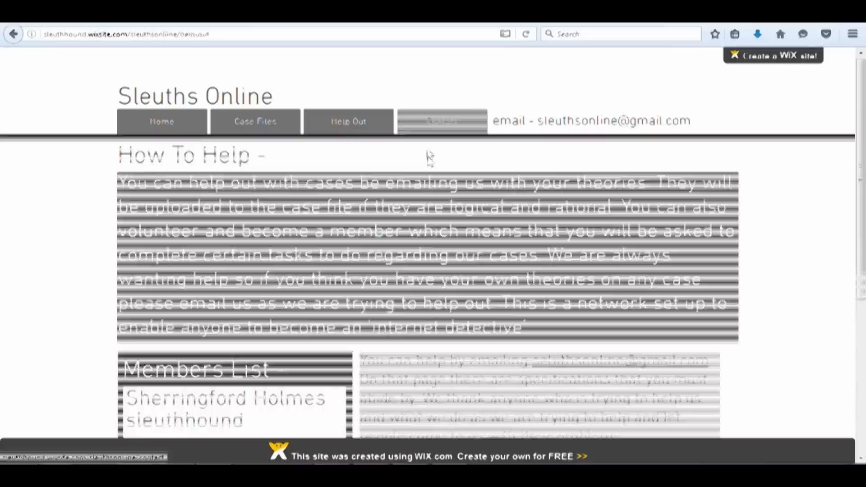